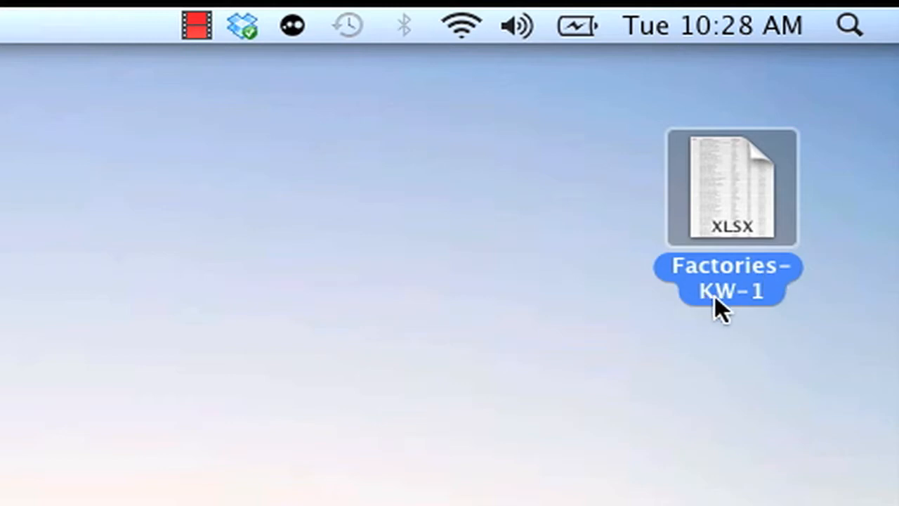
mouse_move(765, 313)
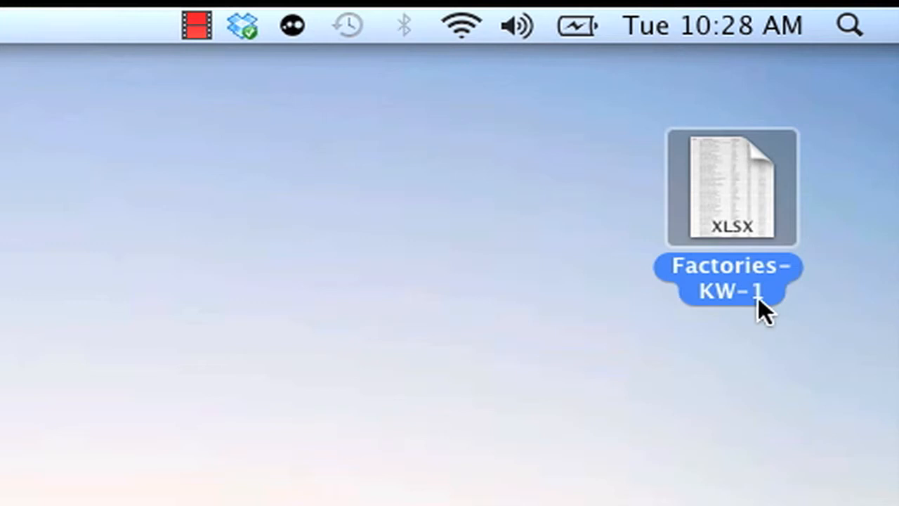
mouse_move(748, 186)
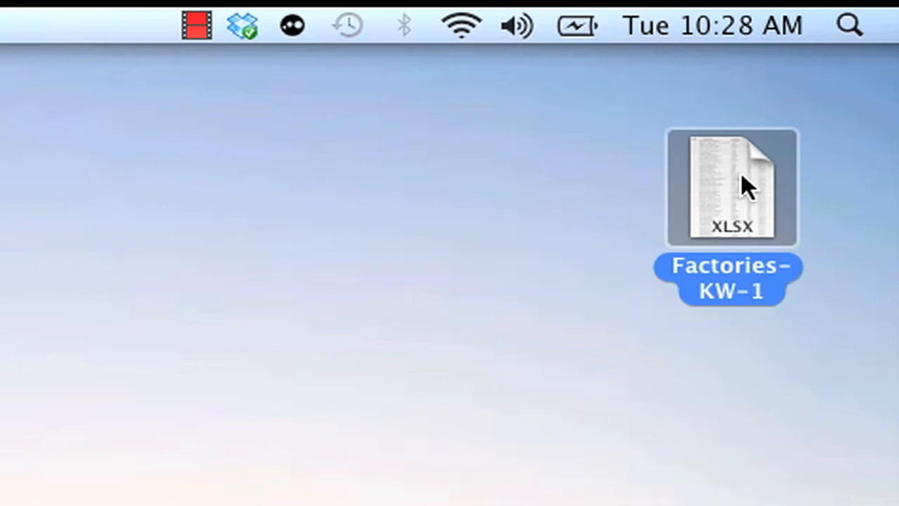
- Open the Factories-KW-1 spreadsheet from the desktop
double_click(732, 188)
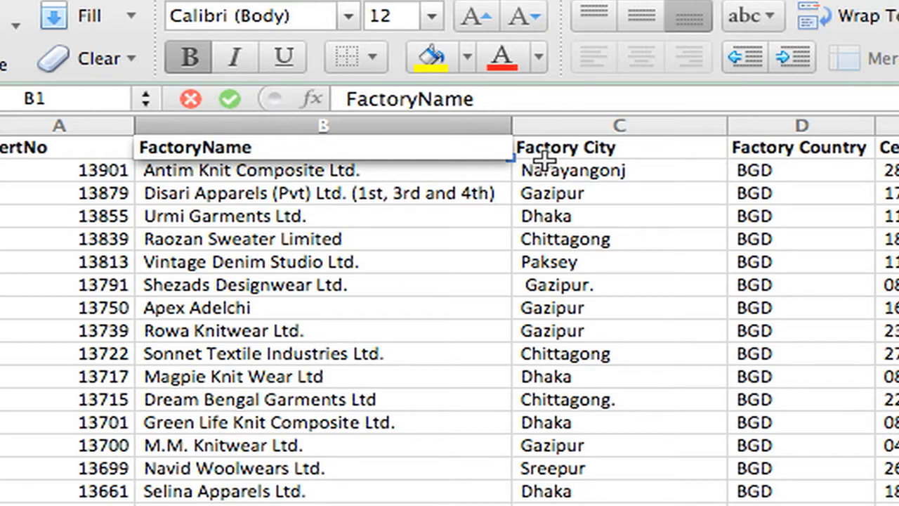
- Rename headers to CertNo, FactoryName, FactoryCity, FactoryCountry and CertExpDate
left_click(619, 148)
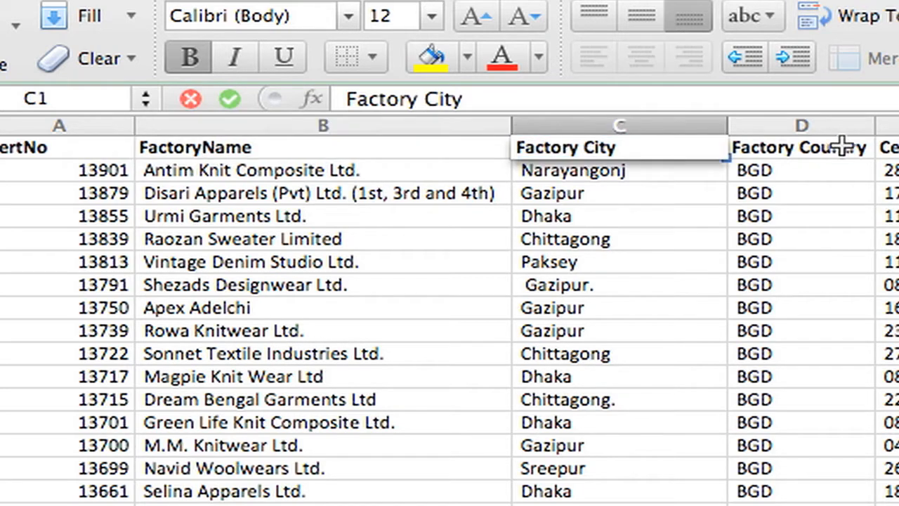
left_click(802, 146)
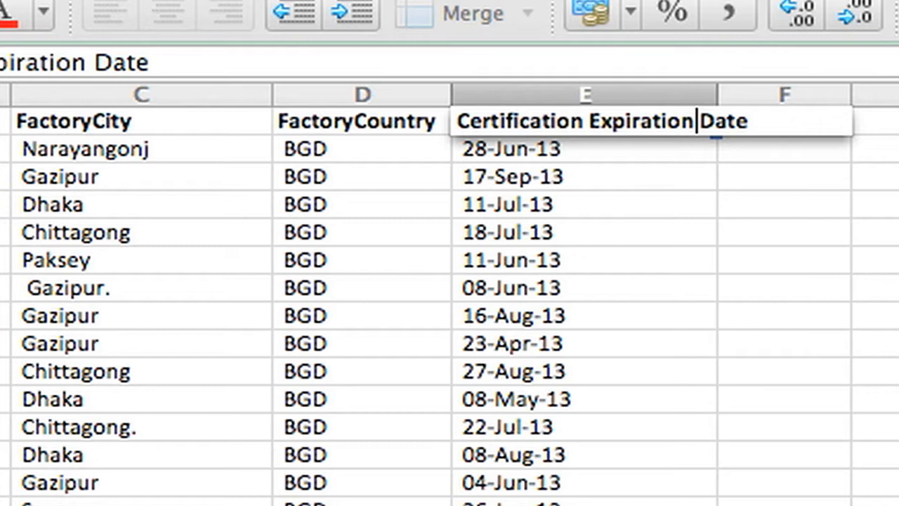
key("backspace")
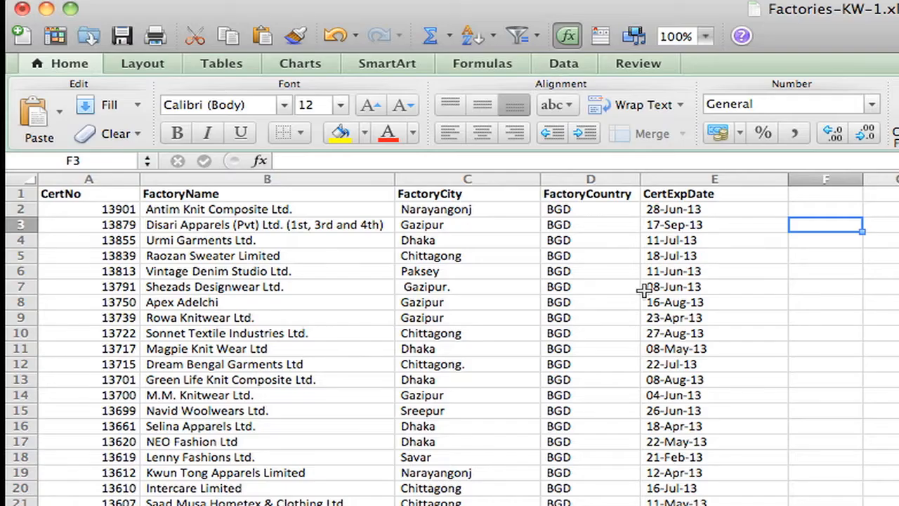
- Freeze panes below the header row so column names stay visible
scroll("down", 3)
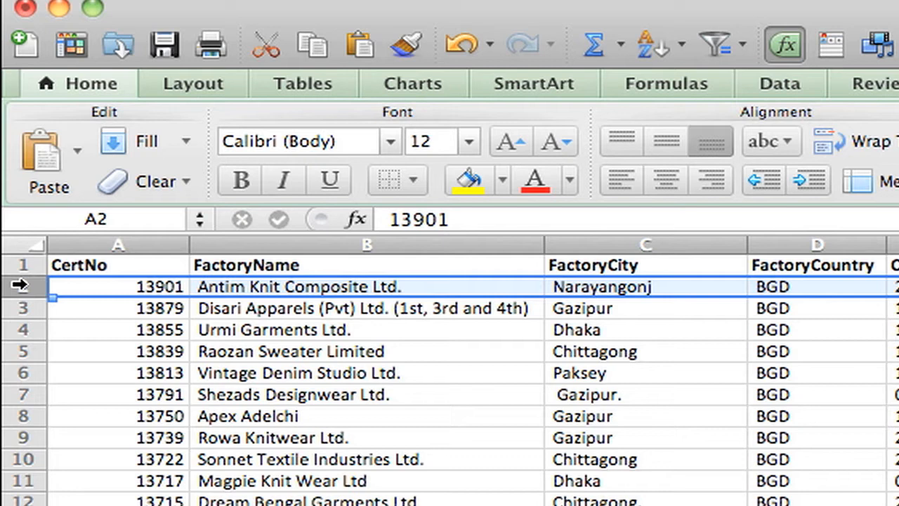
mouse_move(191, 286)
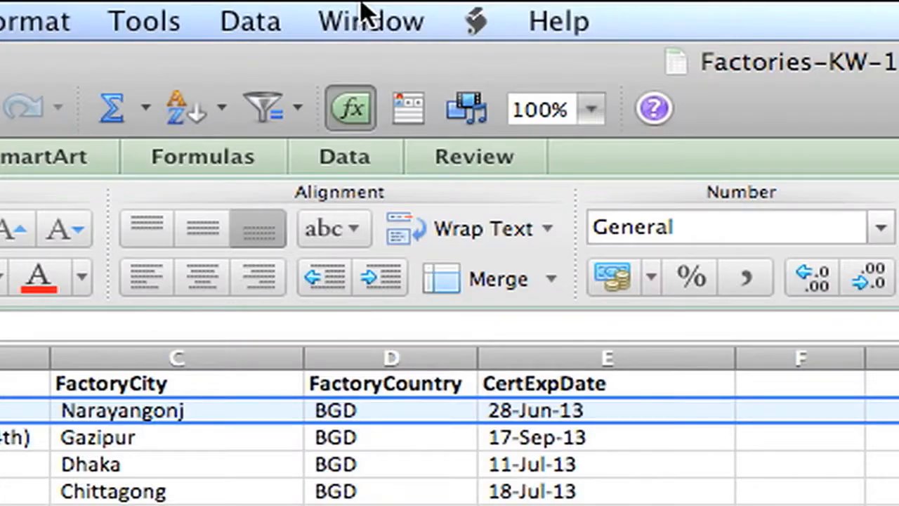
left_click(370, 20)
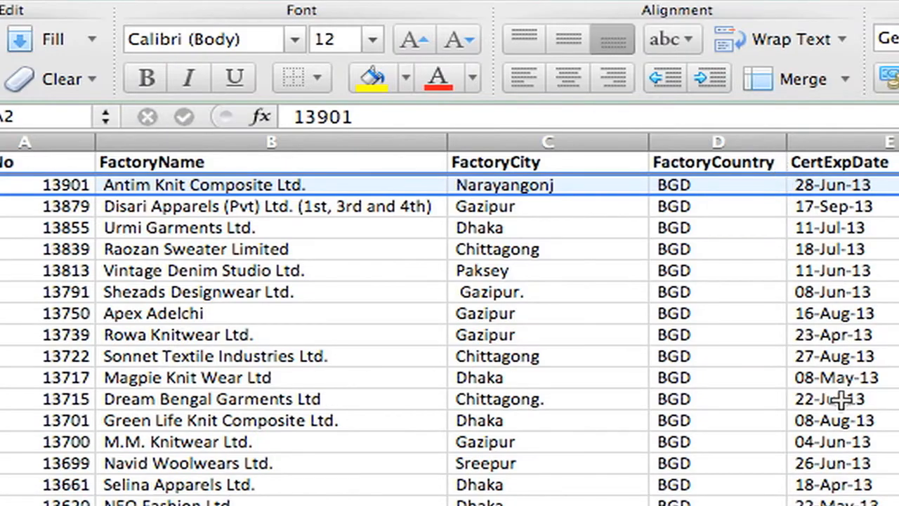
mouse_move(843, 154)
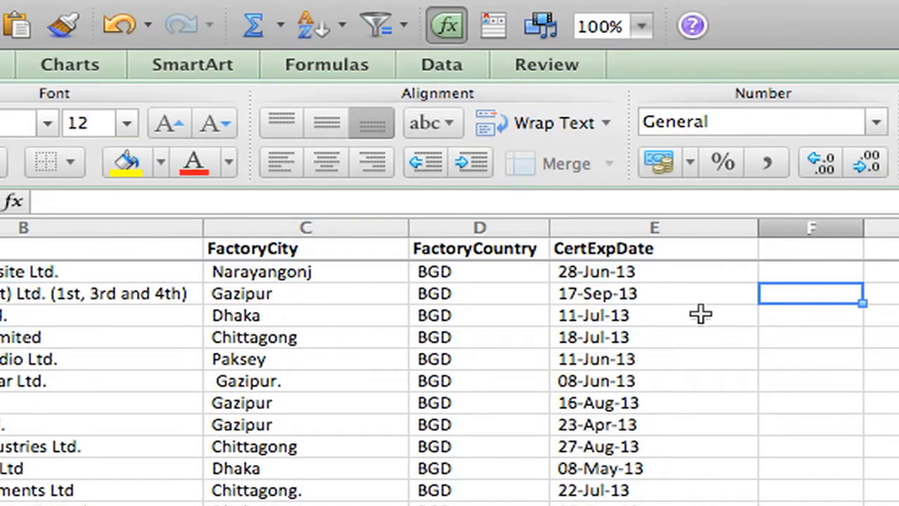
mouse_move(474, 253)
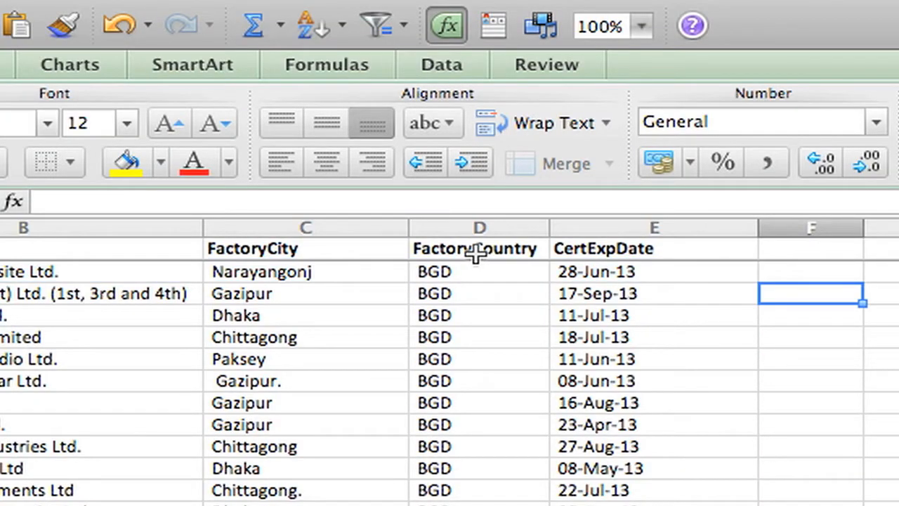
mouse_move(711, 248)
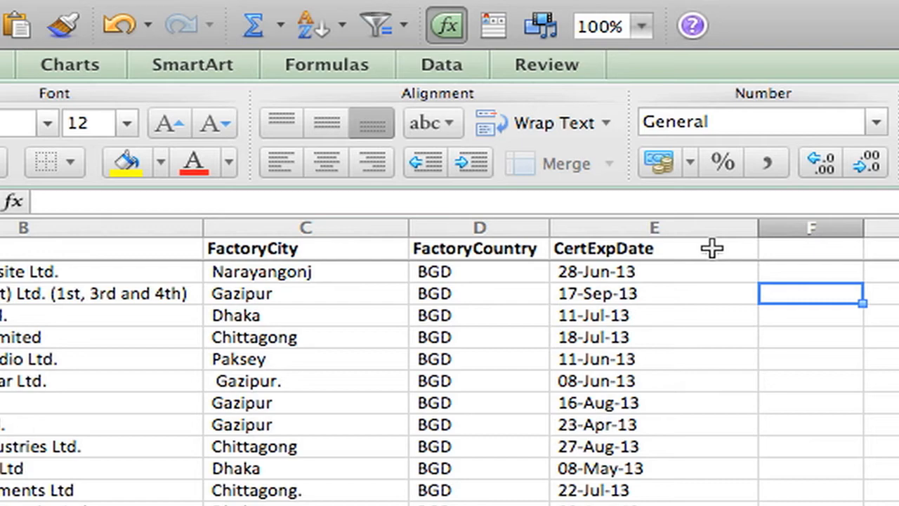
- Enter Bangladesh in the Country column for the BGD factory rows
type("Country")
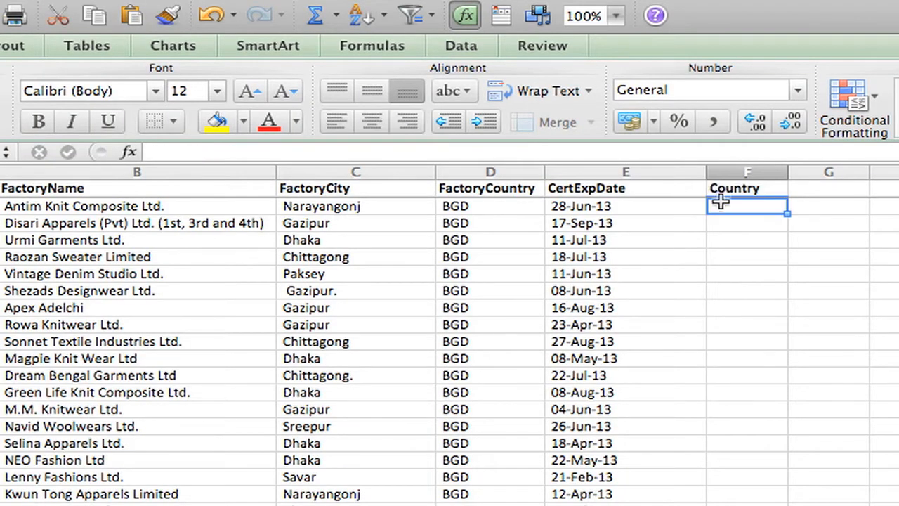
type("Ba")
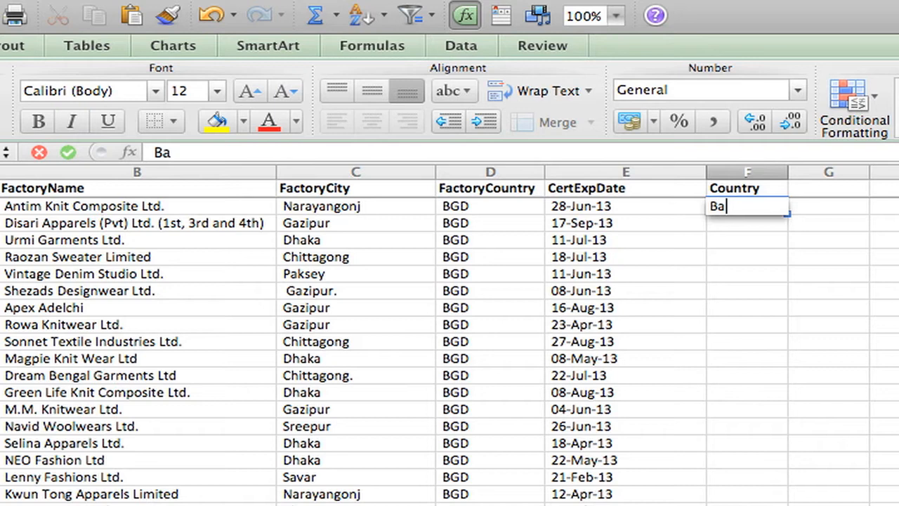
type("ngladesh")
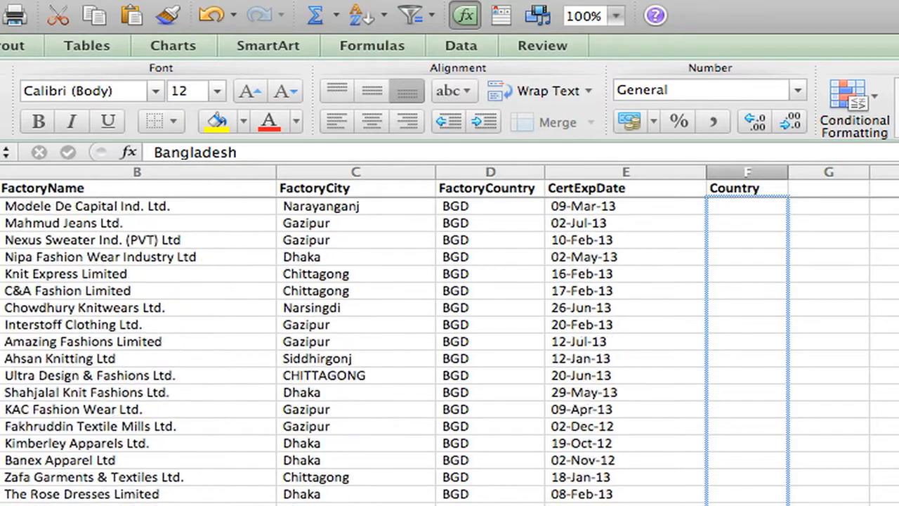
scroll("down", 3)
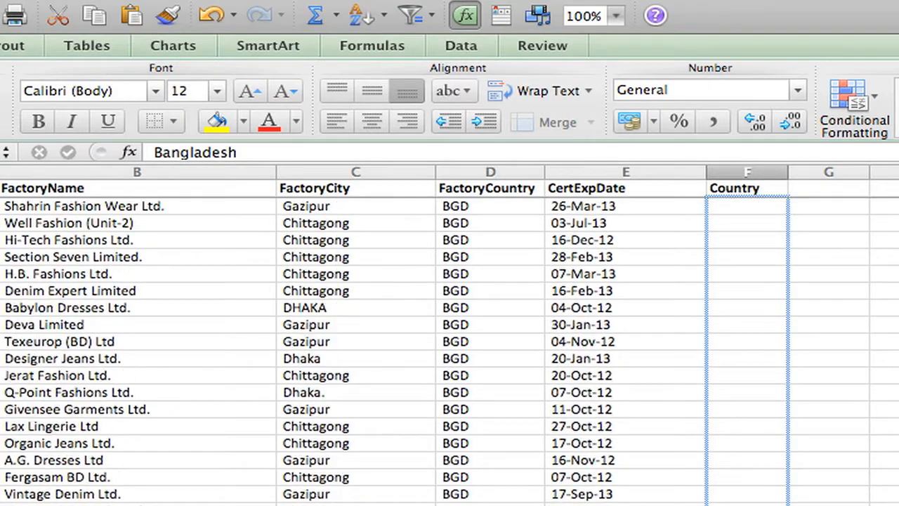
scroll("down", 3)
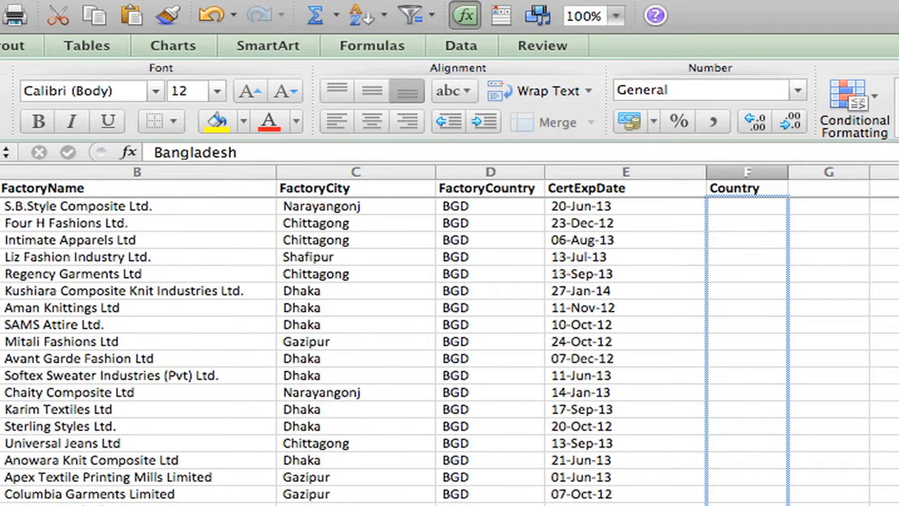
scroll("down", 3)
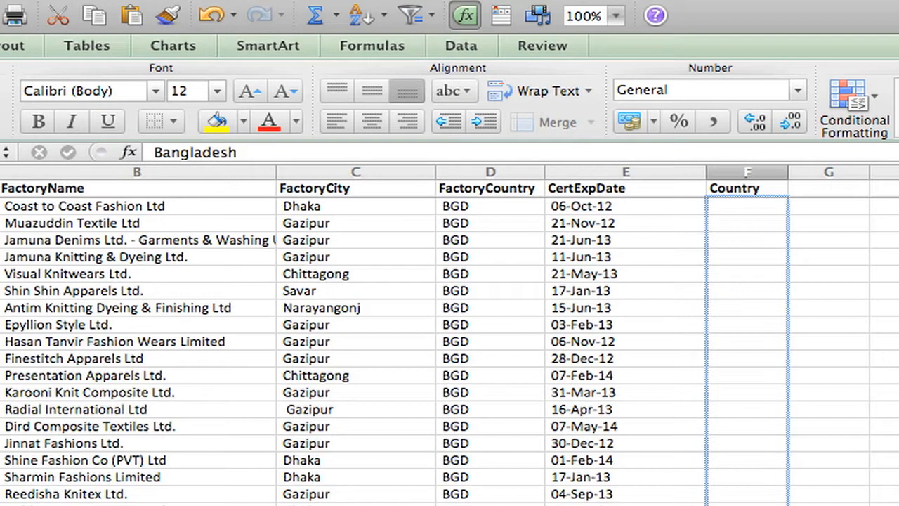
scroll("down", 3)
type("Cambodia")
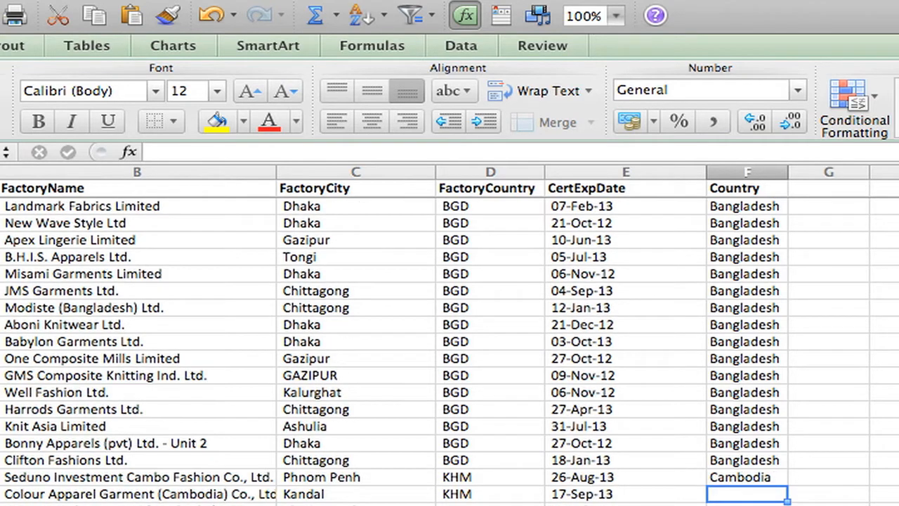
- Fill Cambodia down the Country column through all KHM factory rows
scroll("down", 3)
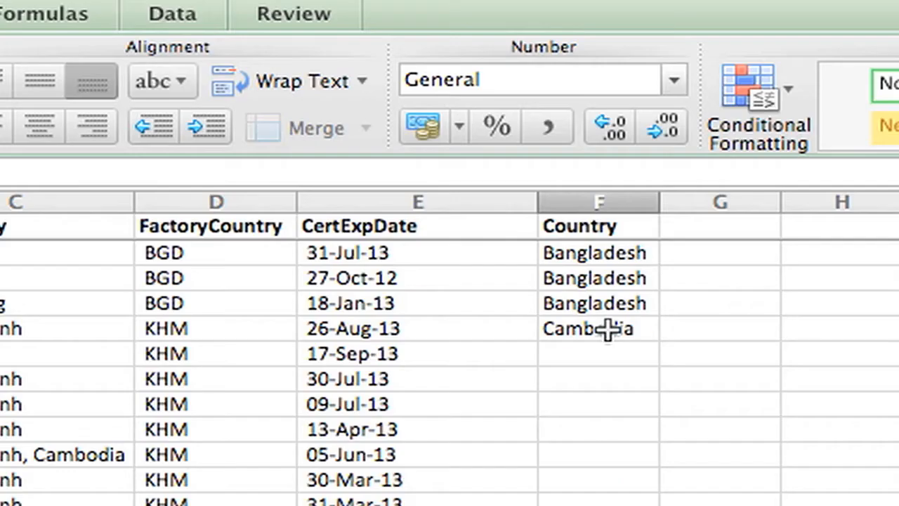
left_click(597, 328)
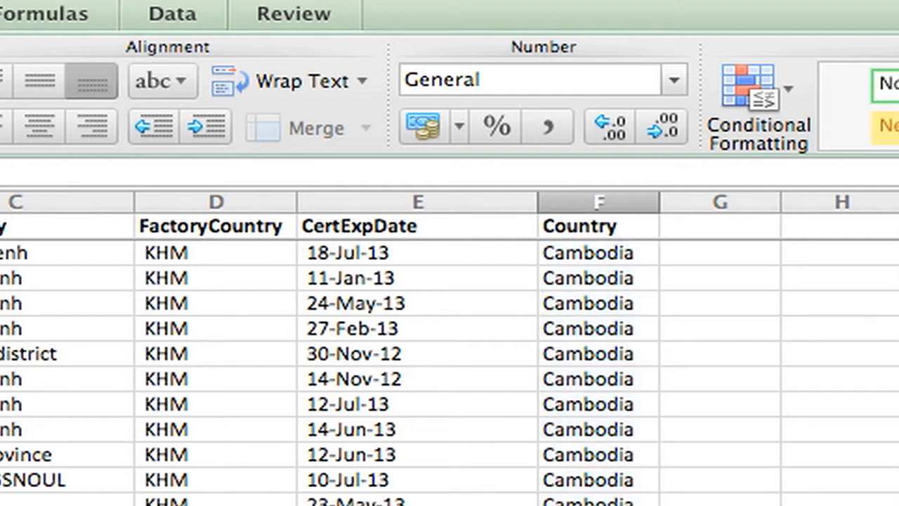
scroll("down", 3)
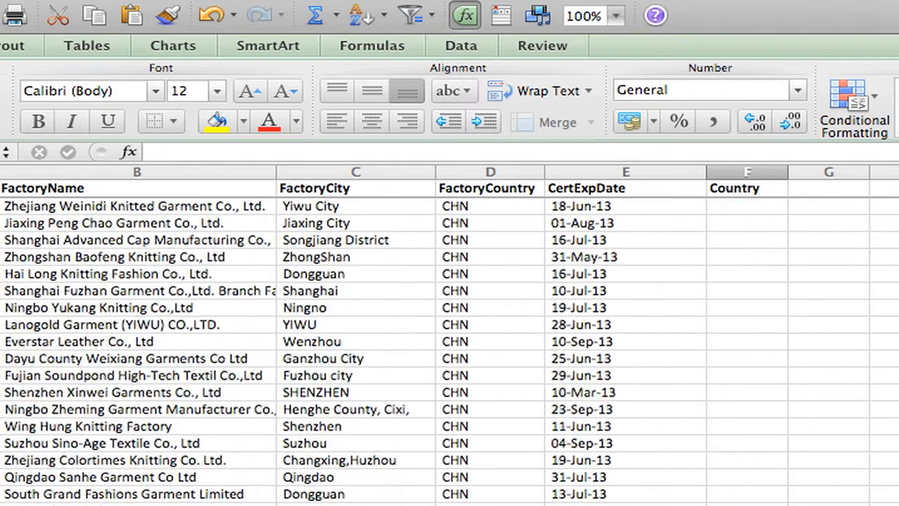
- Enter Egypt in the Country cell of the first EGY factory
scroll("down", 3)
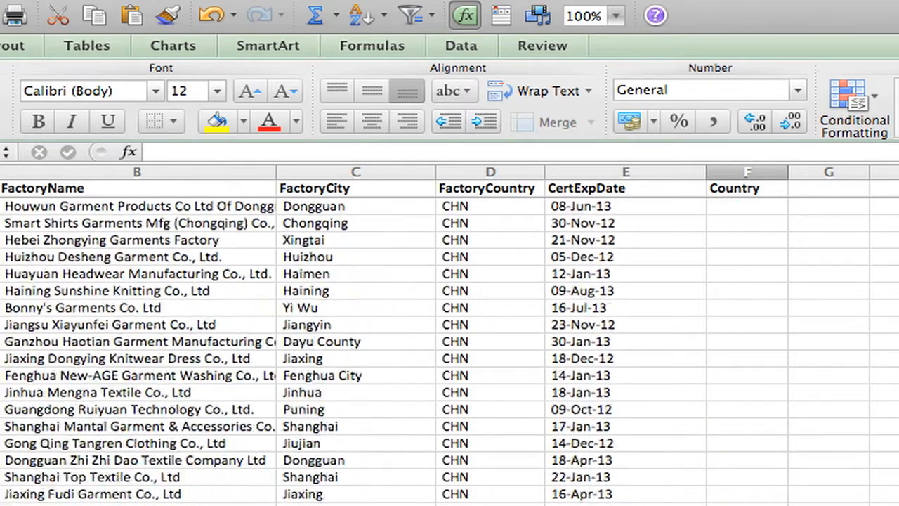
scroll("down", 3)
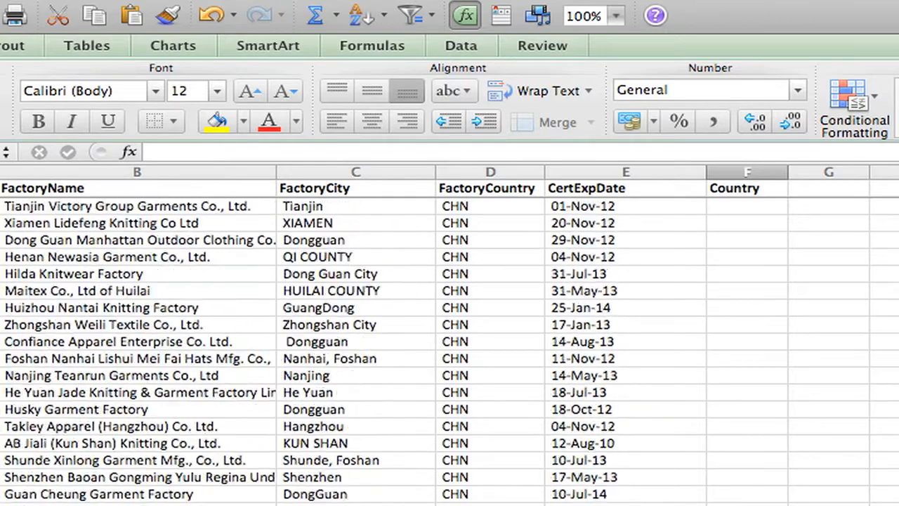
scroll("down", 3)
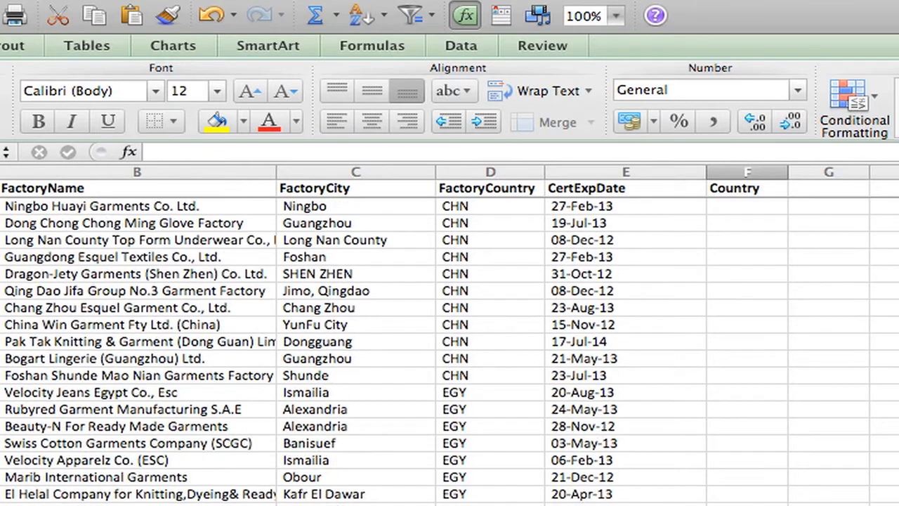
left_click(747, 392)
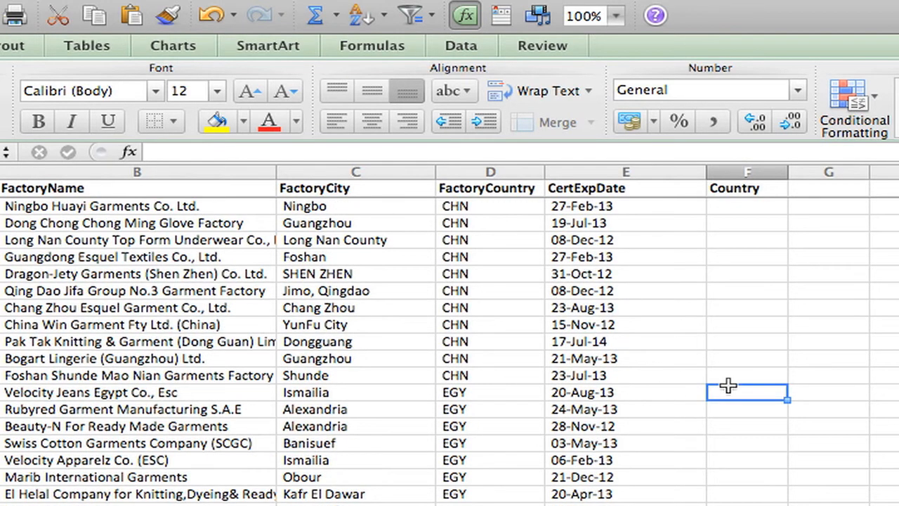
type("Egypt")
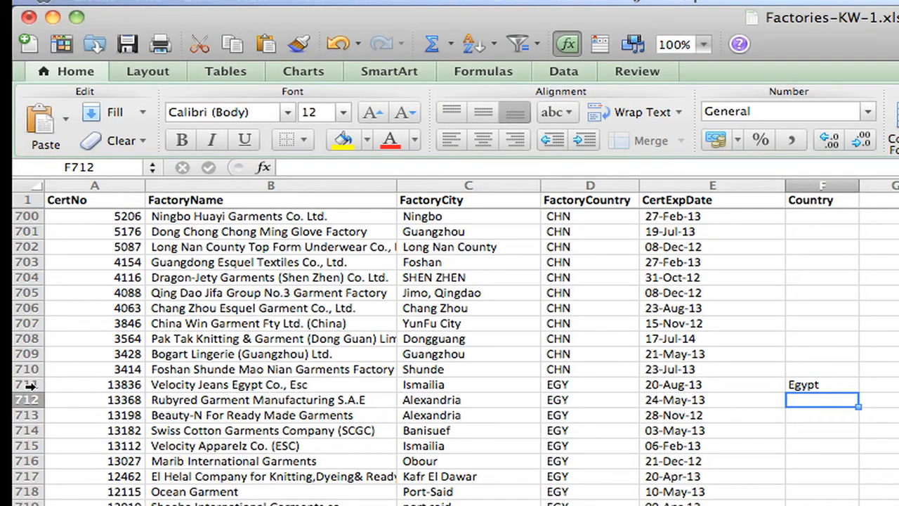
- Fill China down the Country column for the CHN factory rows
left_click(821, 384)
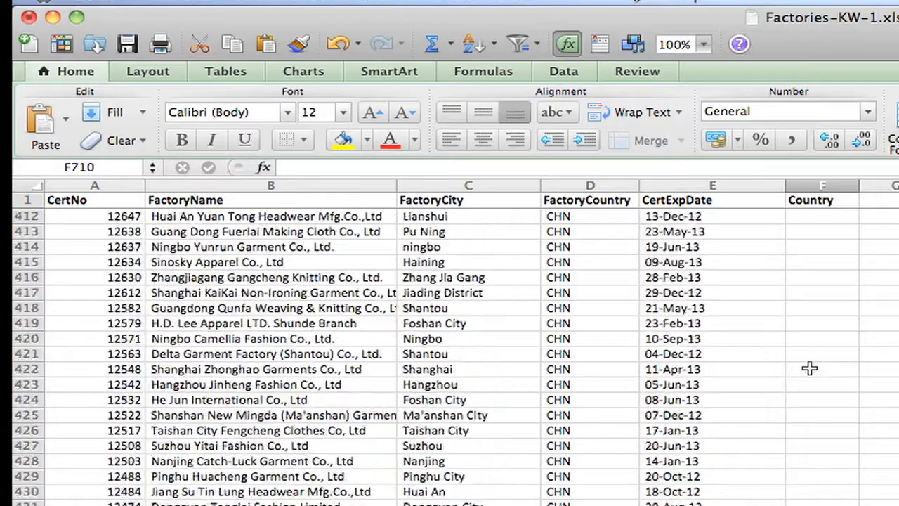
scroll("up", 3)
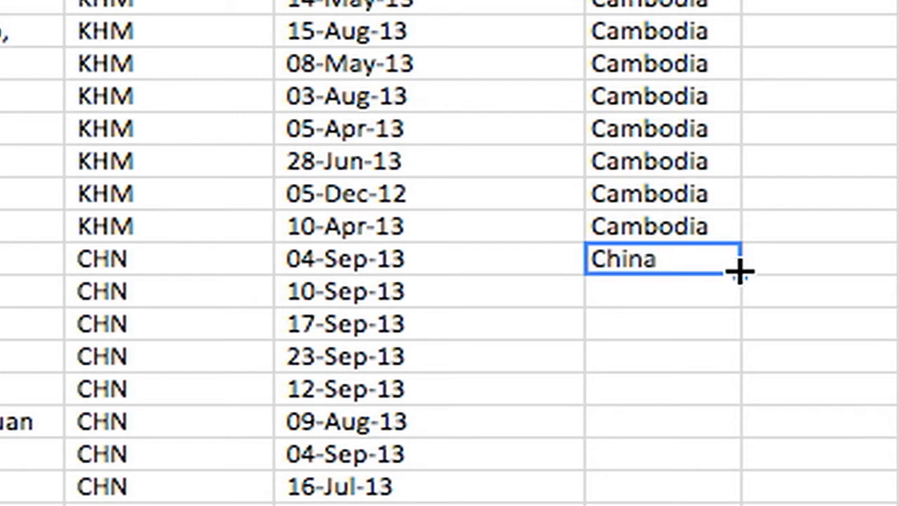
left_click_drag(737, 270, 737, 491)
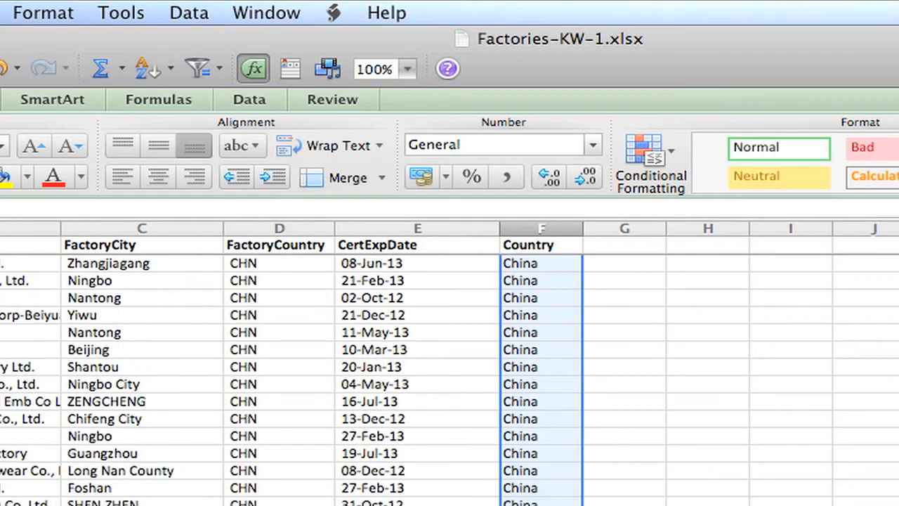
- Save the workbook as Factories-KW-2 on the Desktop
scroll("down", 3)
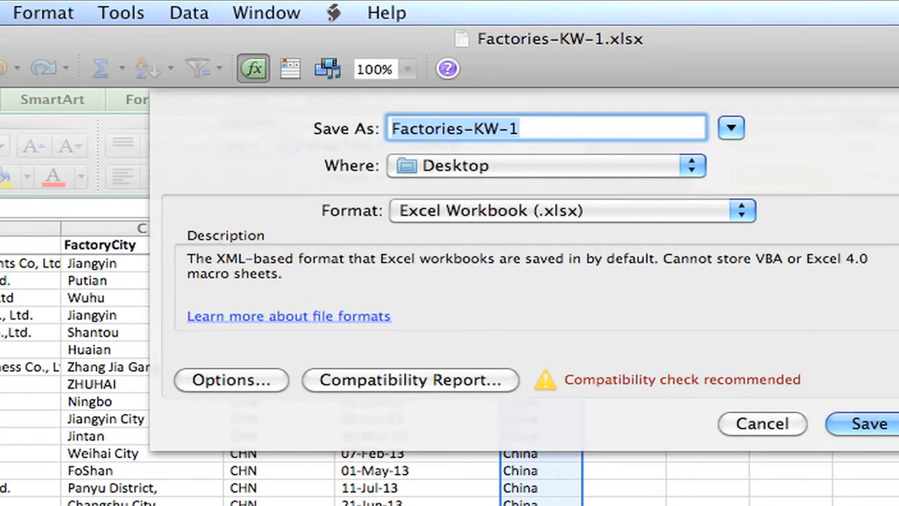
key("Backspace")
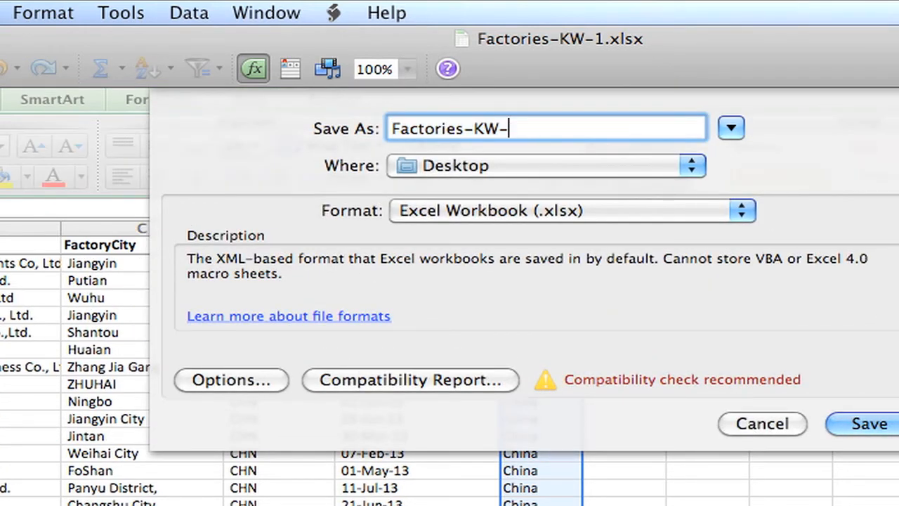
type("2")
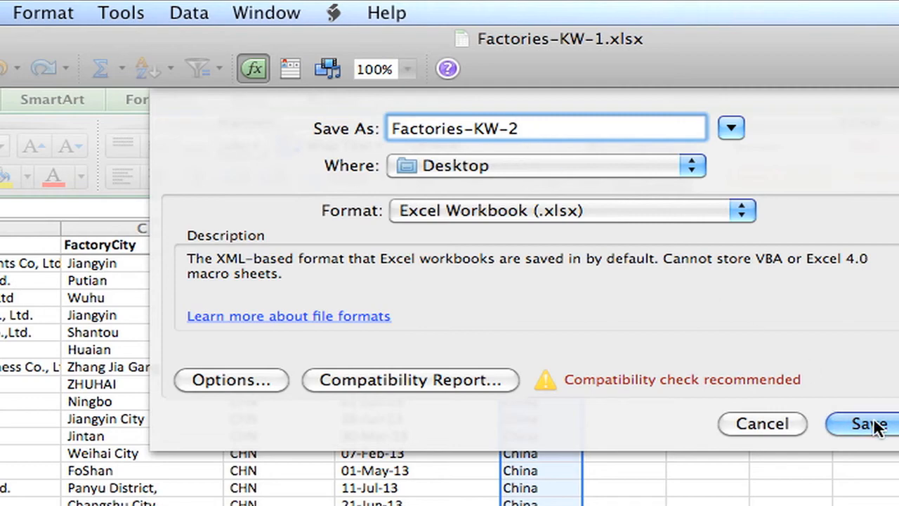
left_click(867, 424)
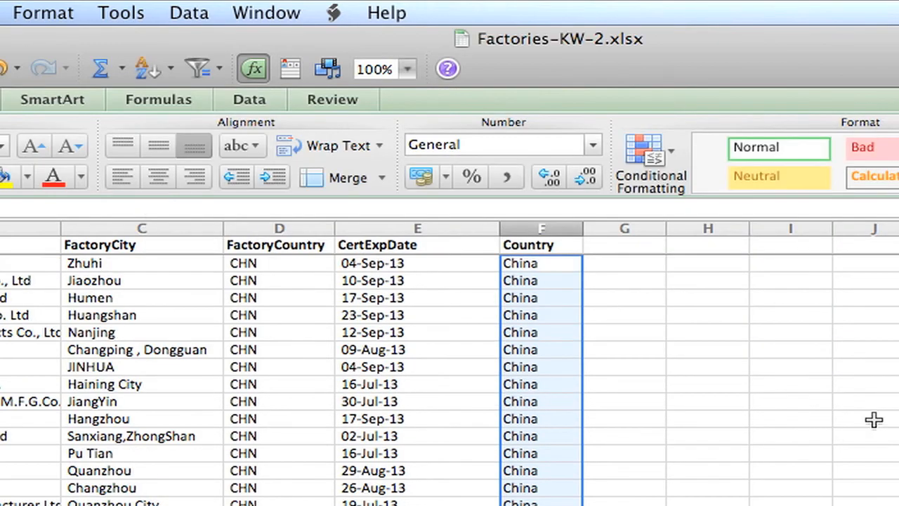